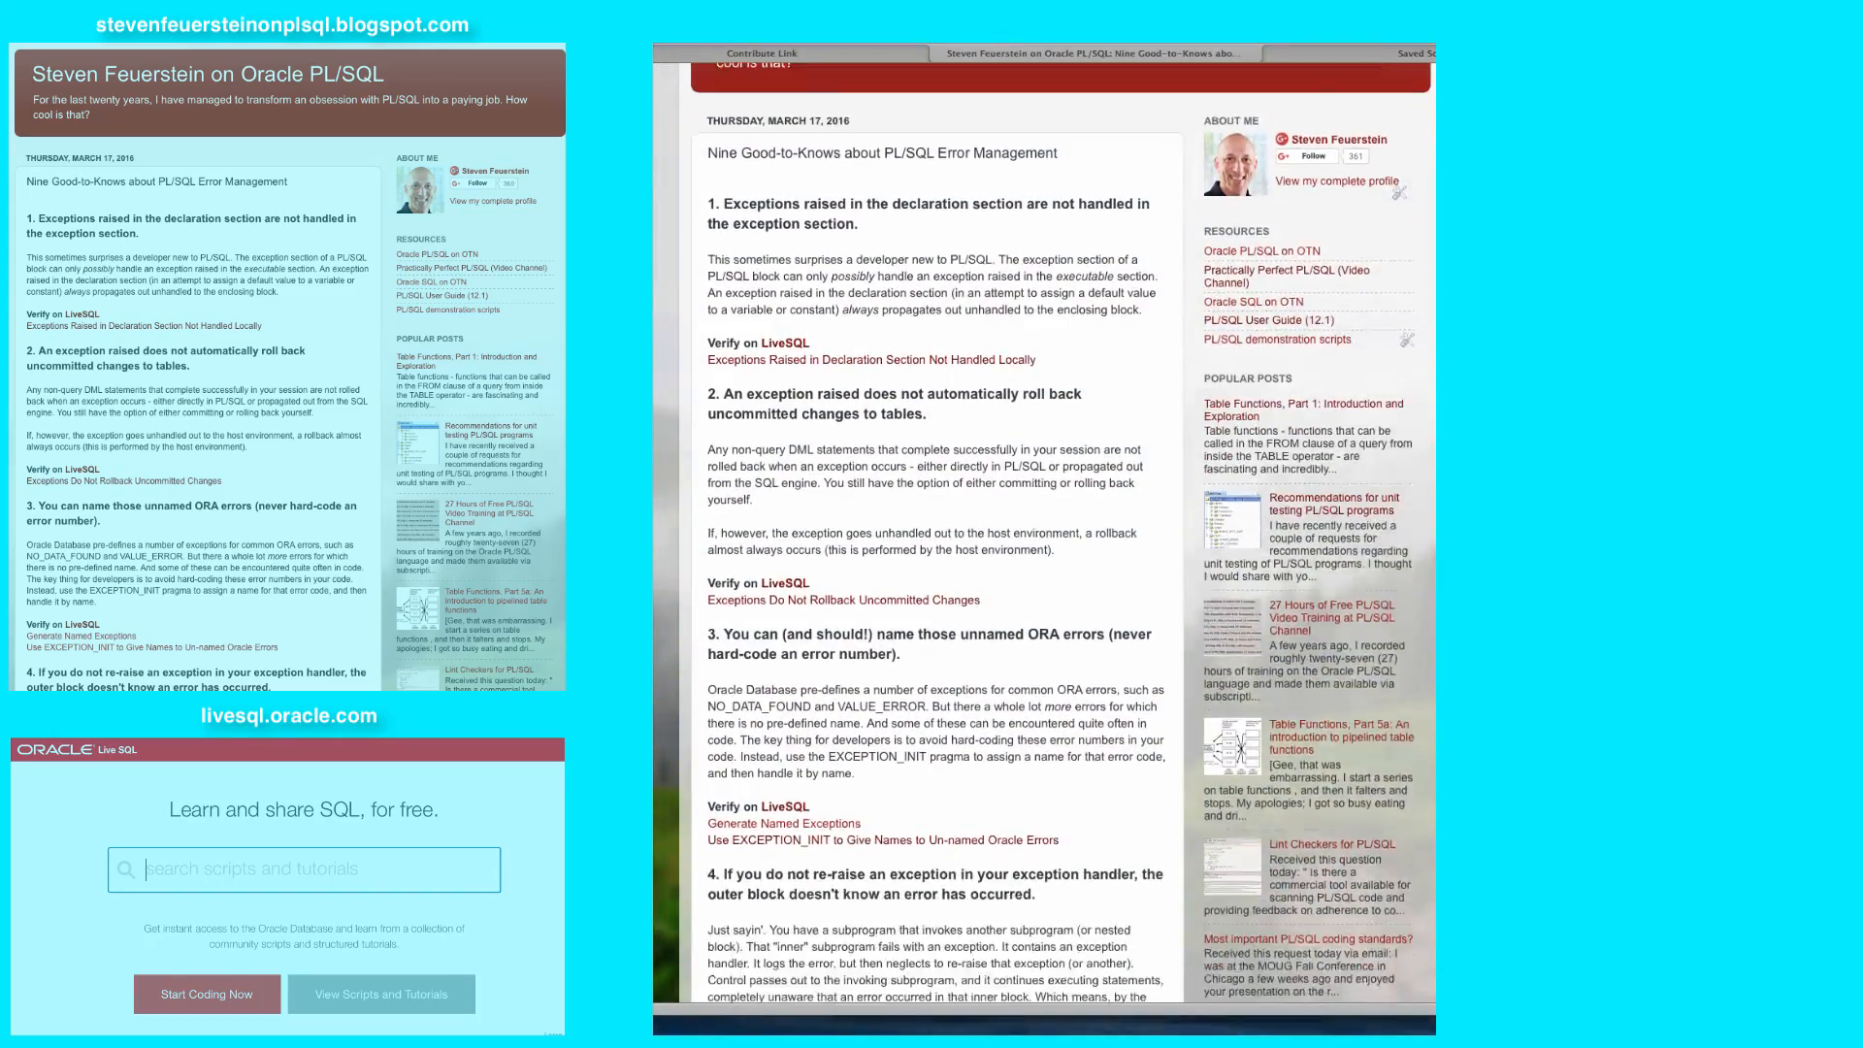
Review statements 3 and 4: EXCEPTION_INIT with -1403 fails, but 100 raises ORA-01403
{"action": "left_click", "coordinate": [882, 840]}
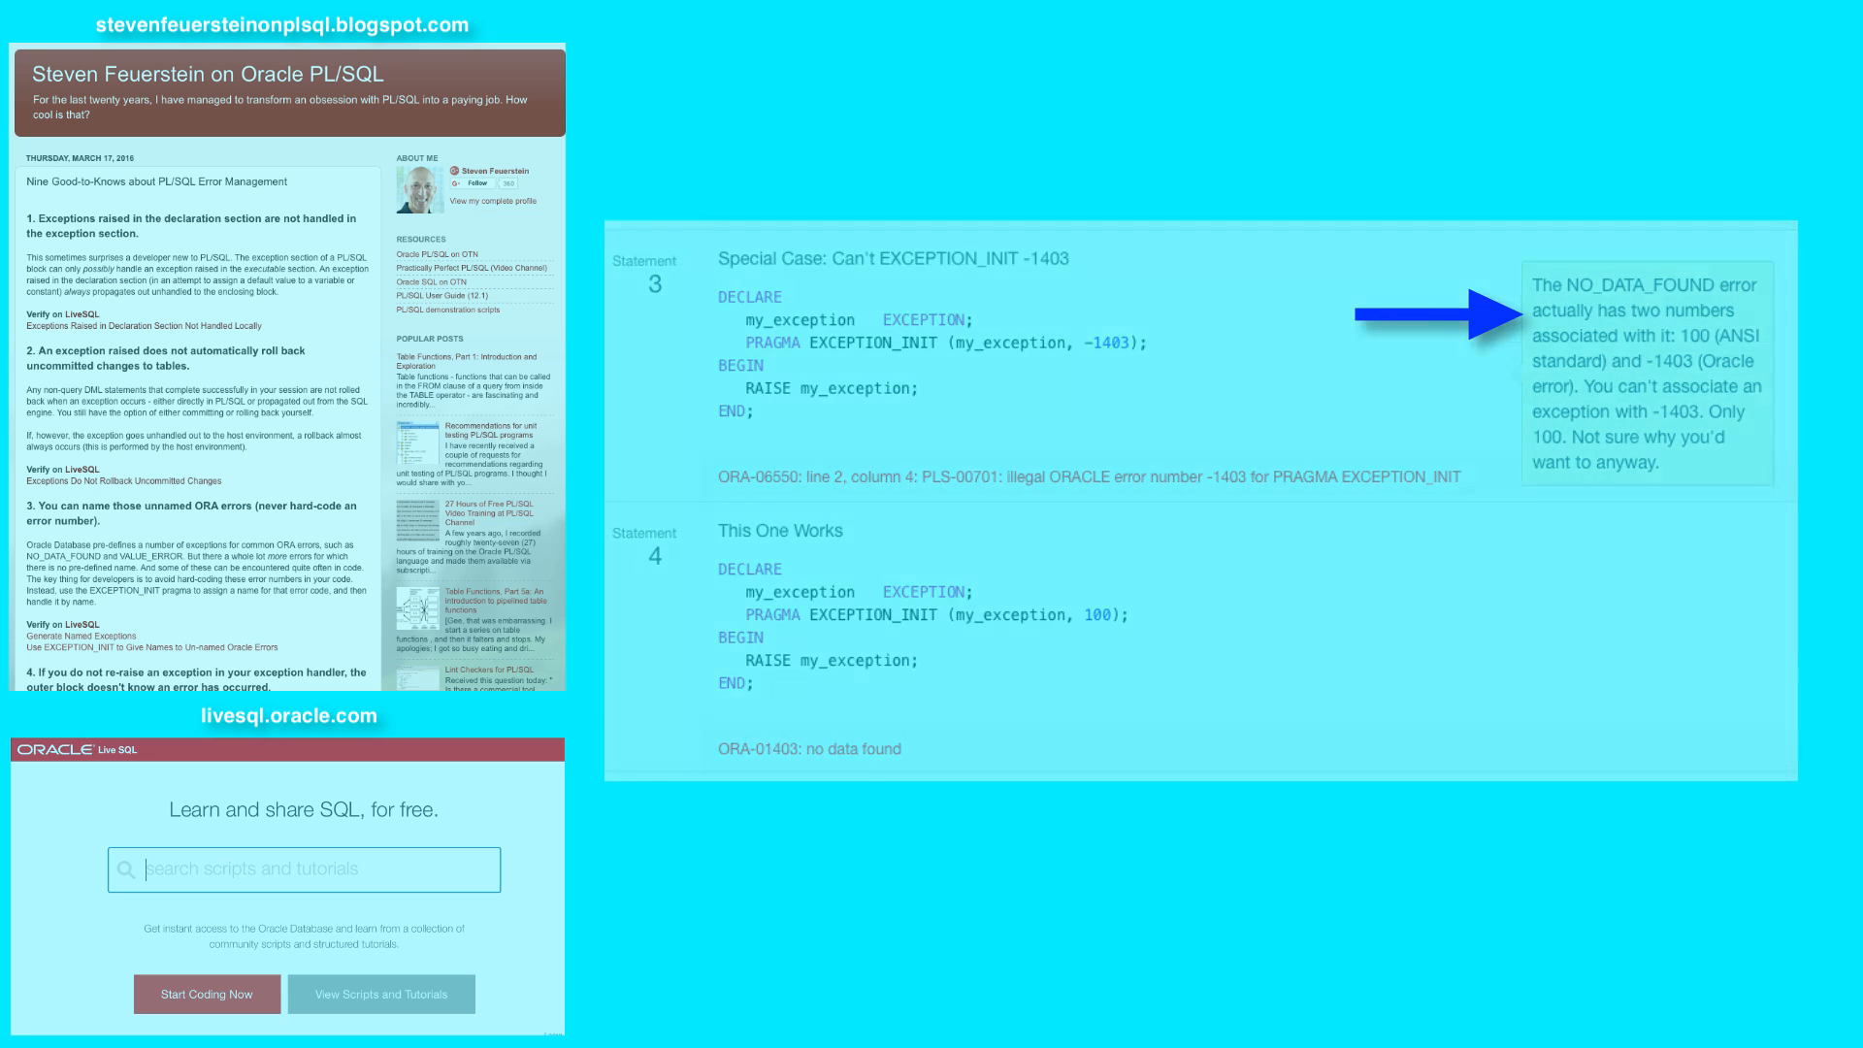
Scroll to statement 5, which maps application errors -20100 and -20200
{"action": "scroll", "scroll_direction": "down", "scroll_amount": 3}
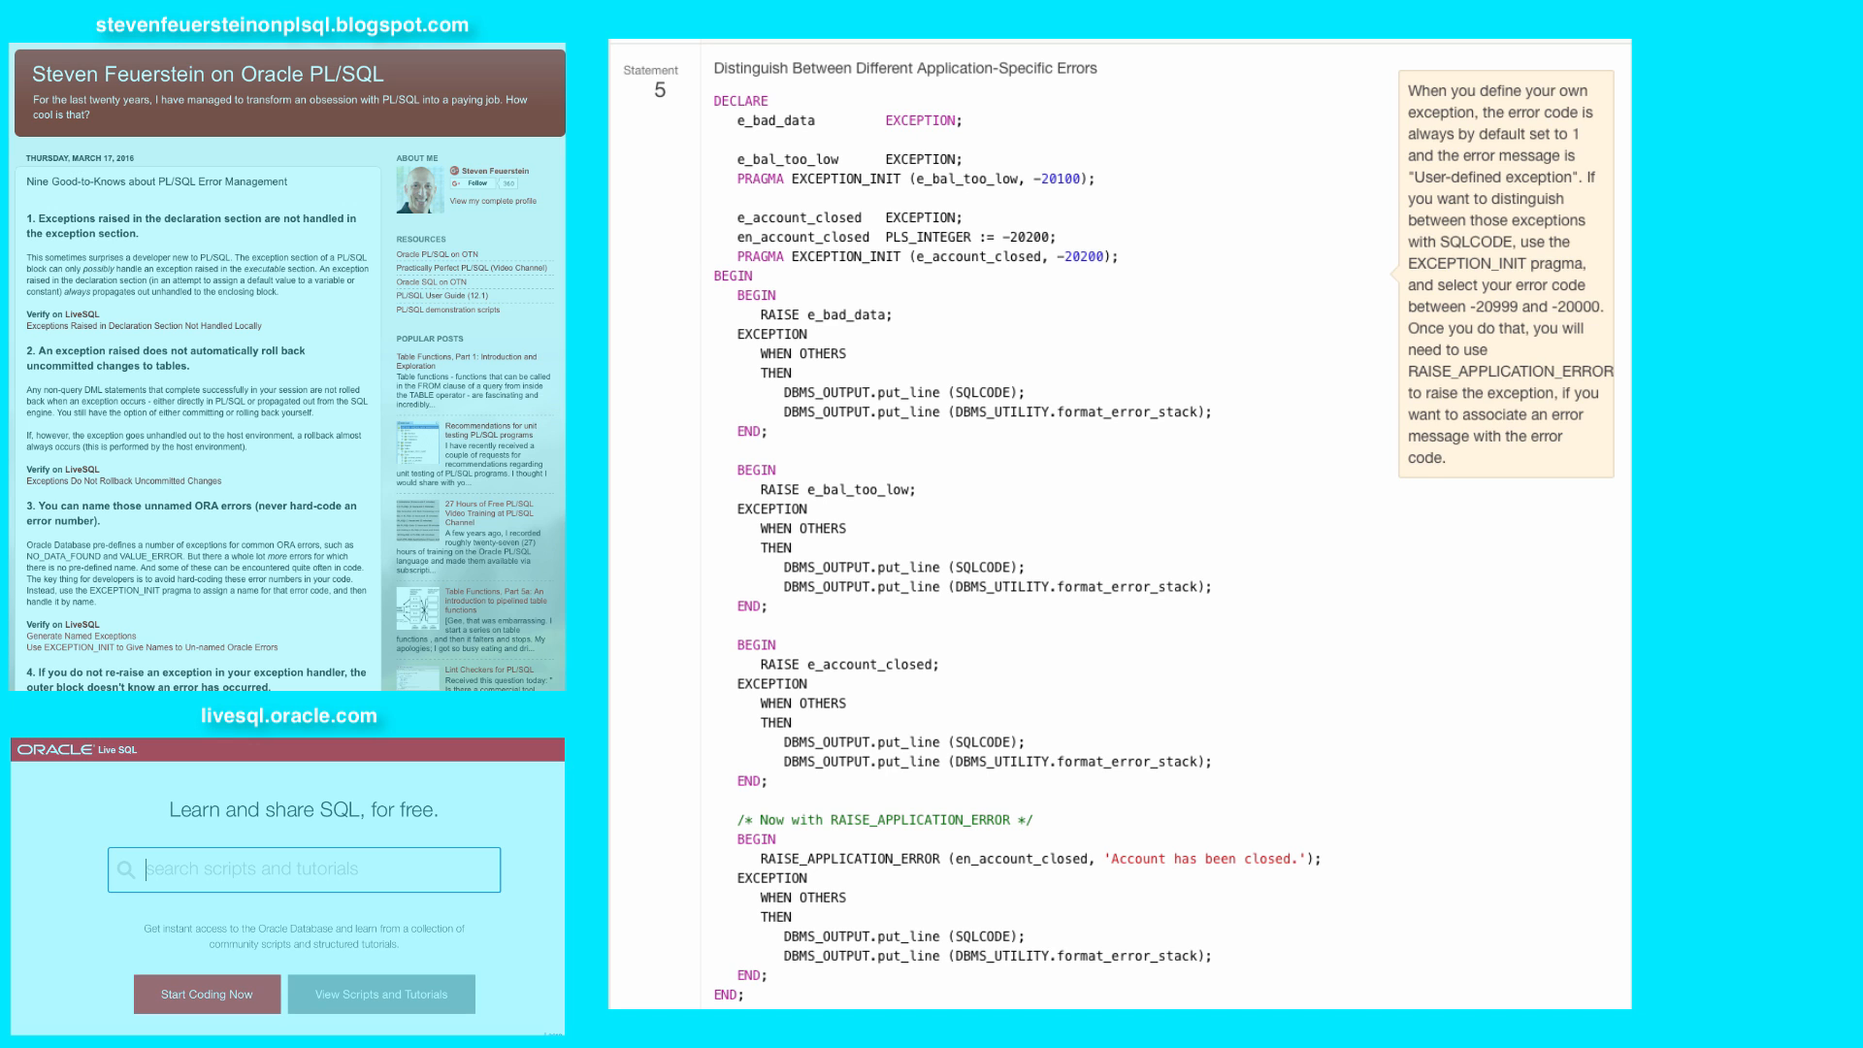
{"action": "left_click", "coordinate": [986, 362]}
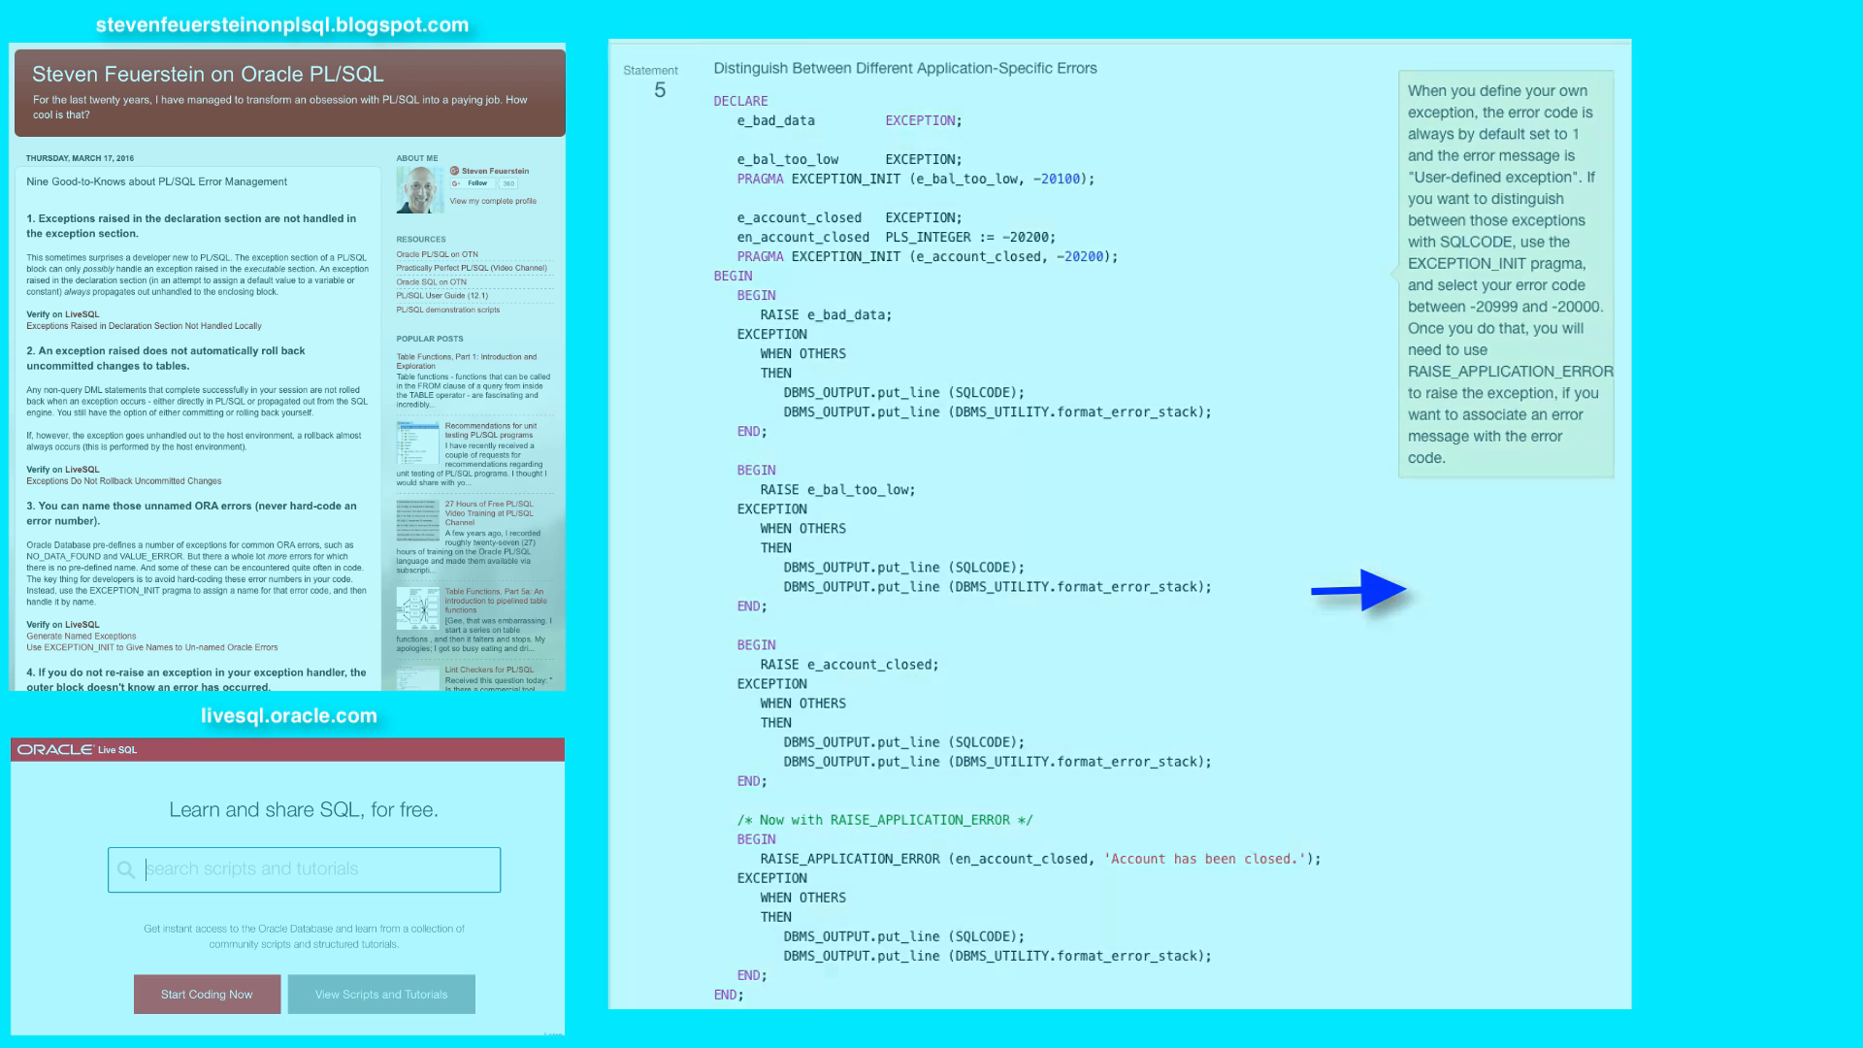
{"action": "scroll", "scroll_direction": "down", "scroll_amount": 3}
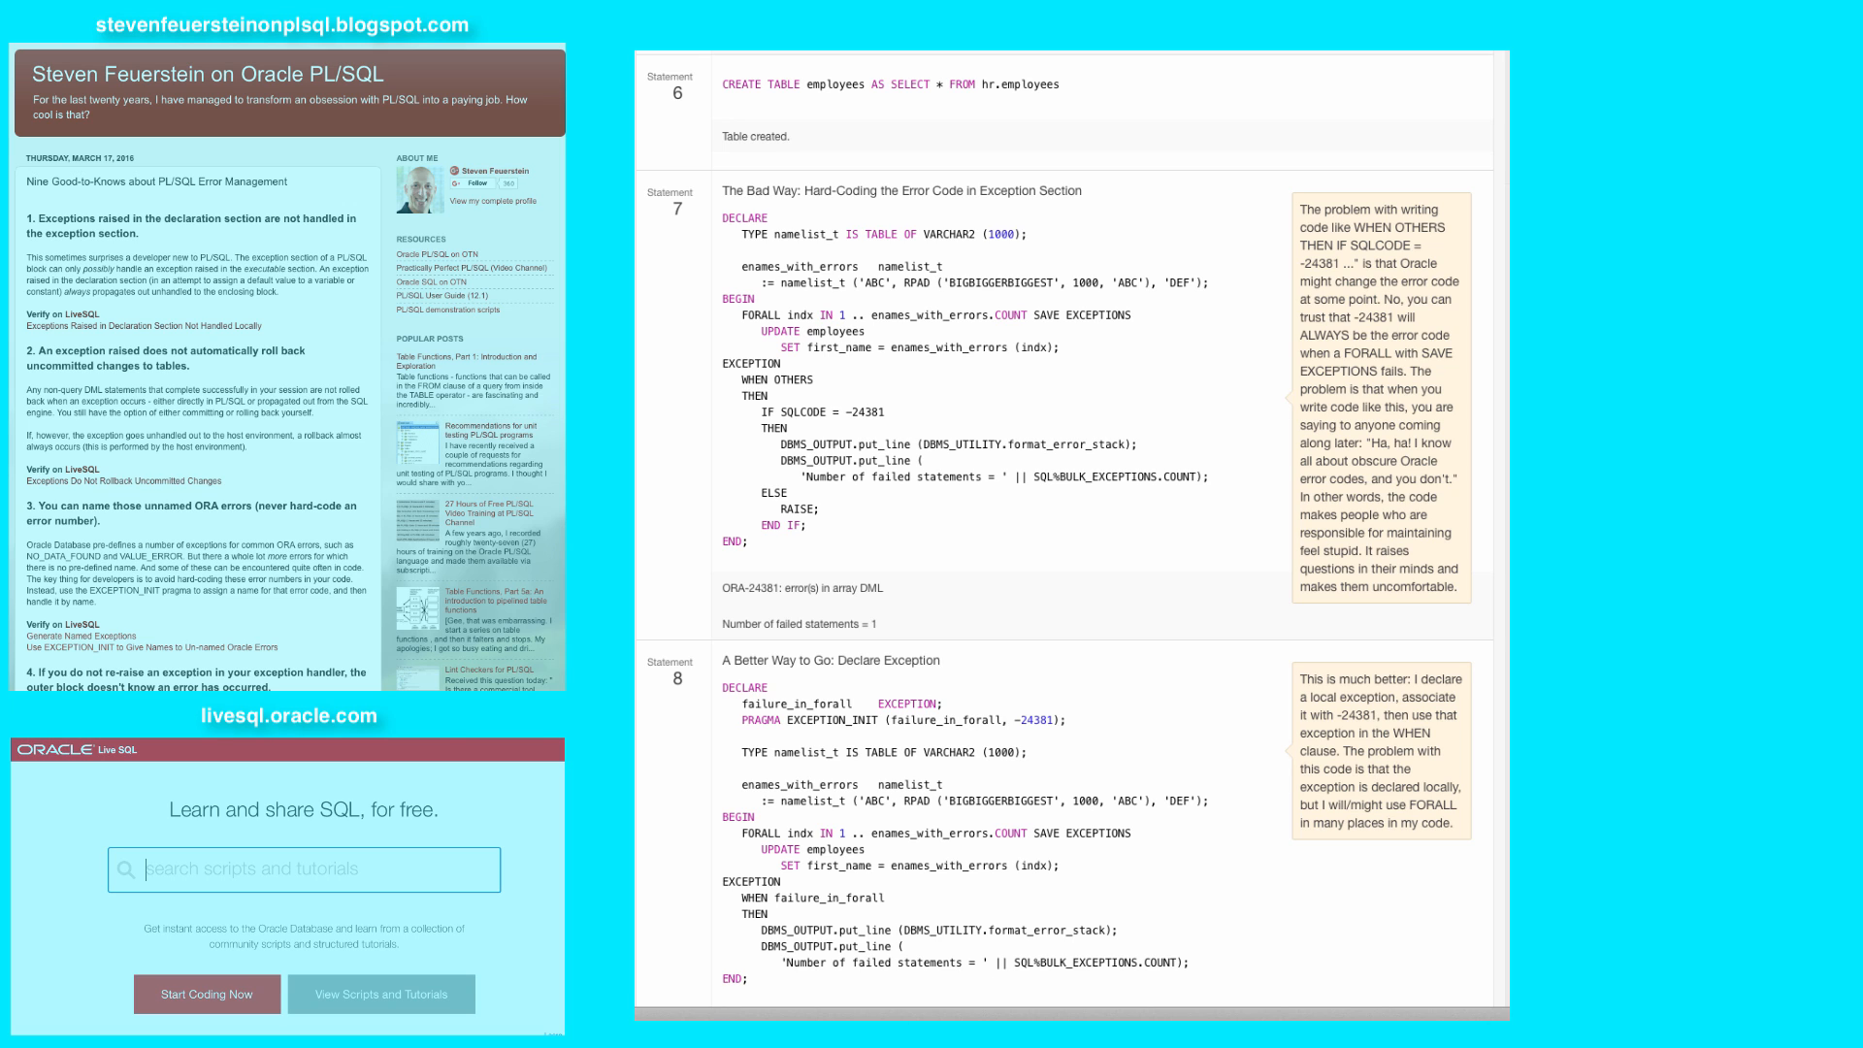
{"action": "mouse_move", "coordinate": [1378, 642]}
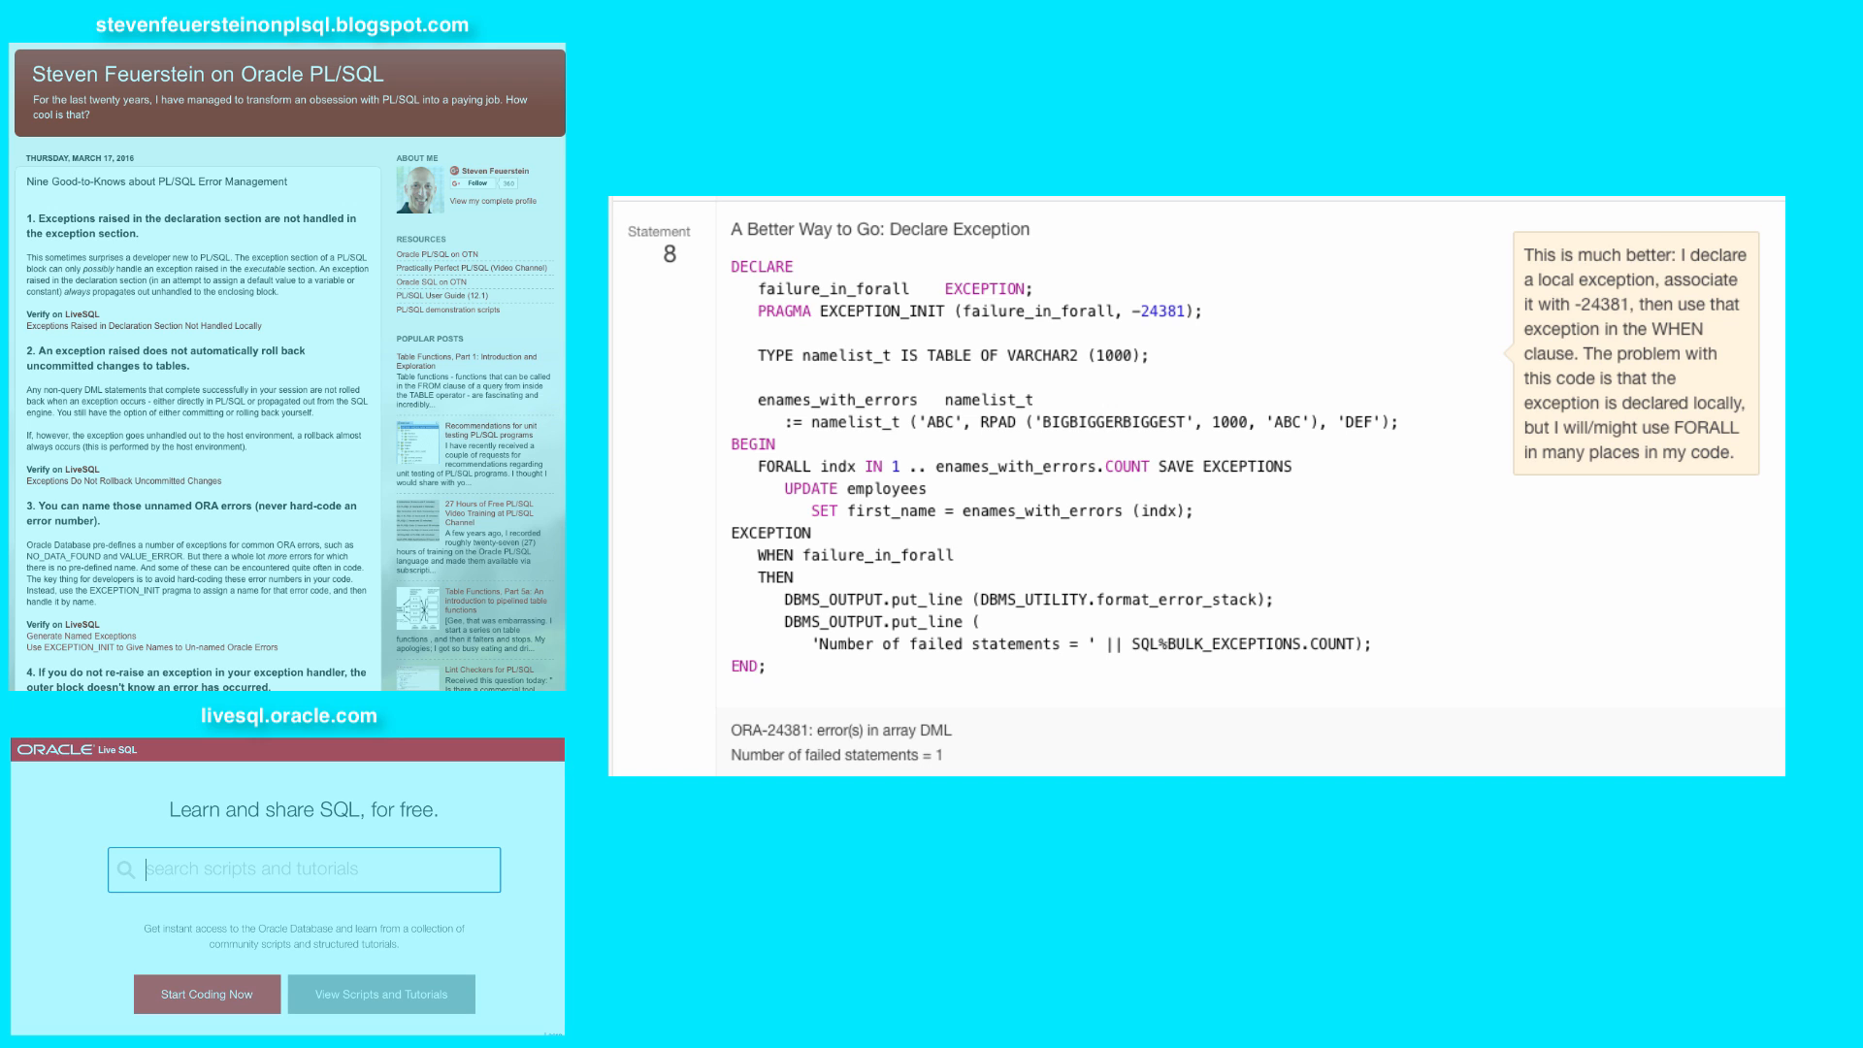
{"action": "scroll", "scroll_direction": "down", "scroll_amount": 3}
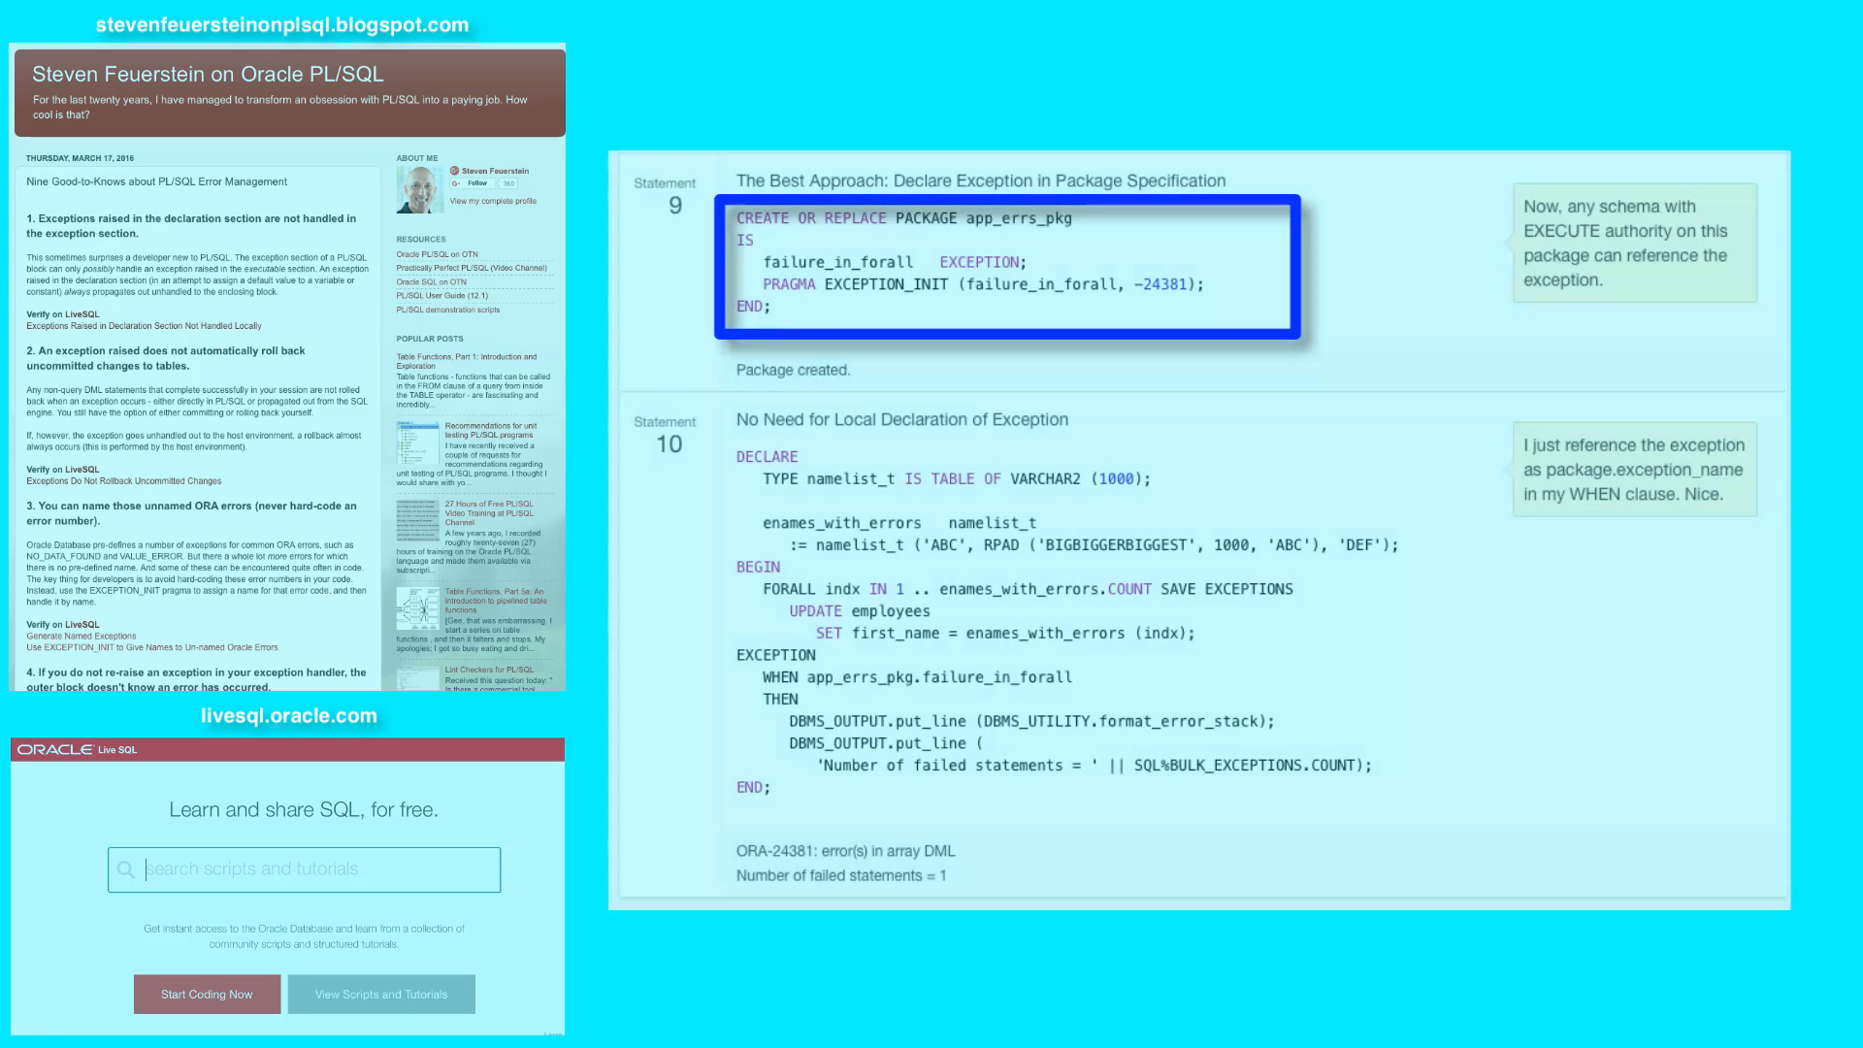